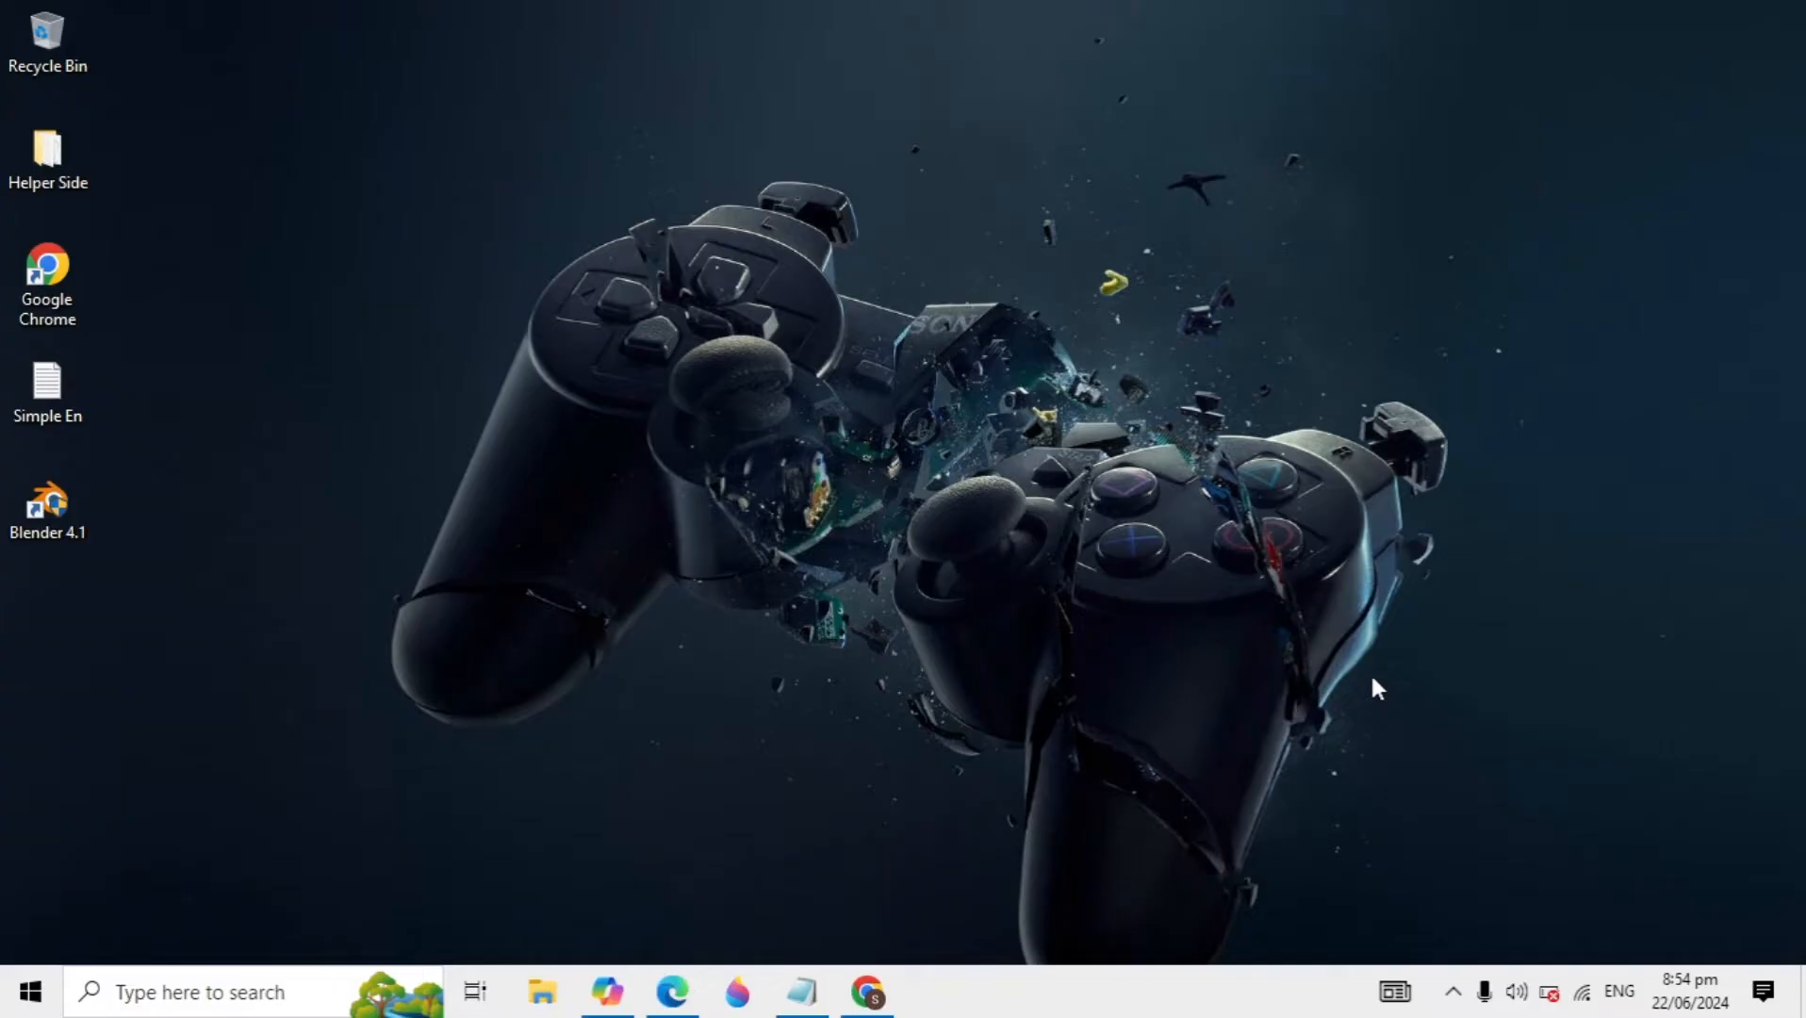
Launch Google Chrome from the desktop shortcut to get a new tab.
click(867, 990)
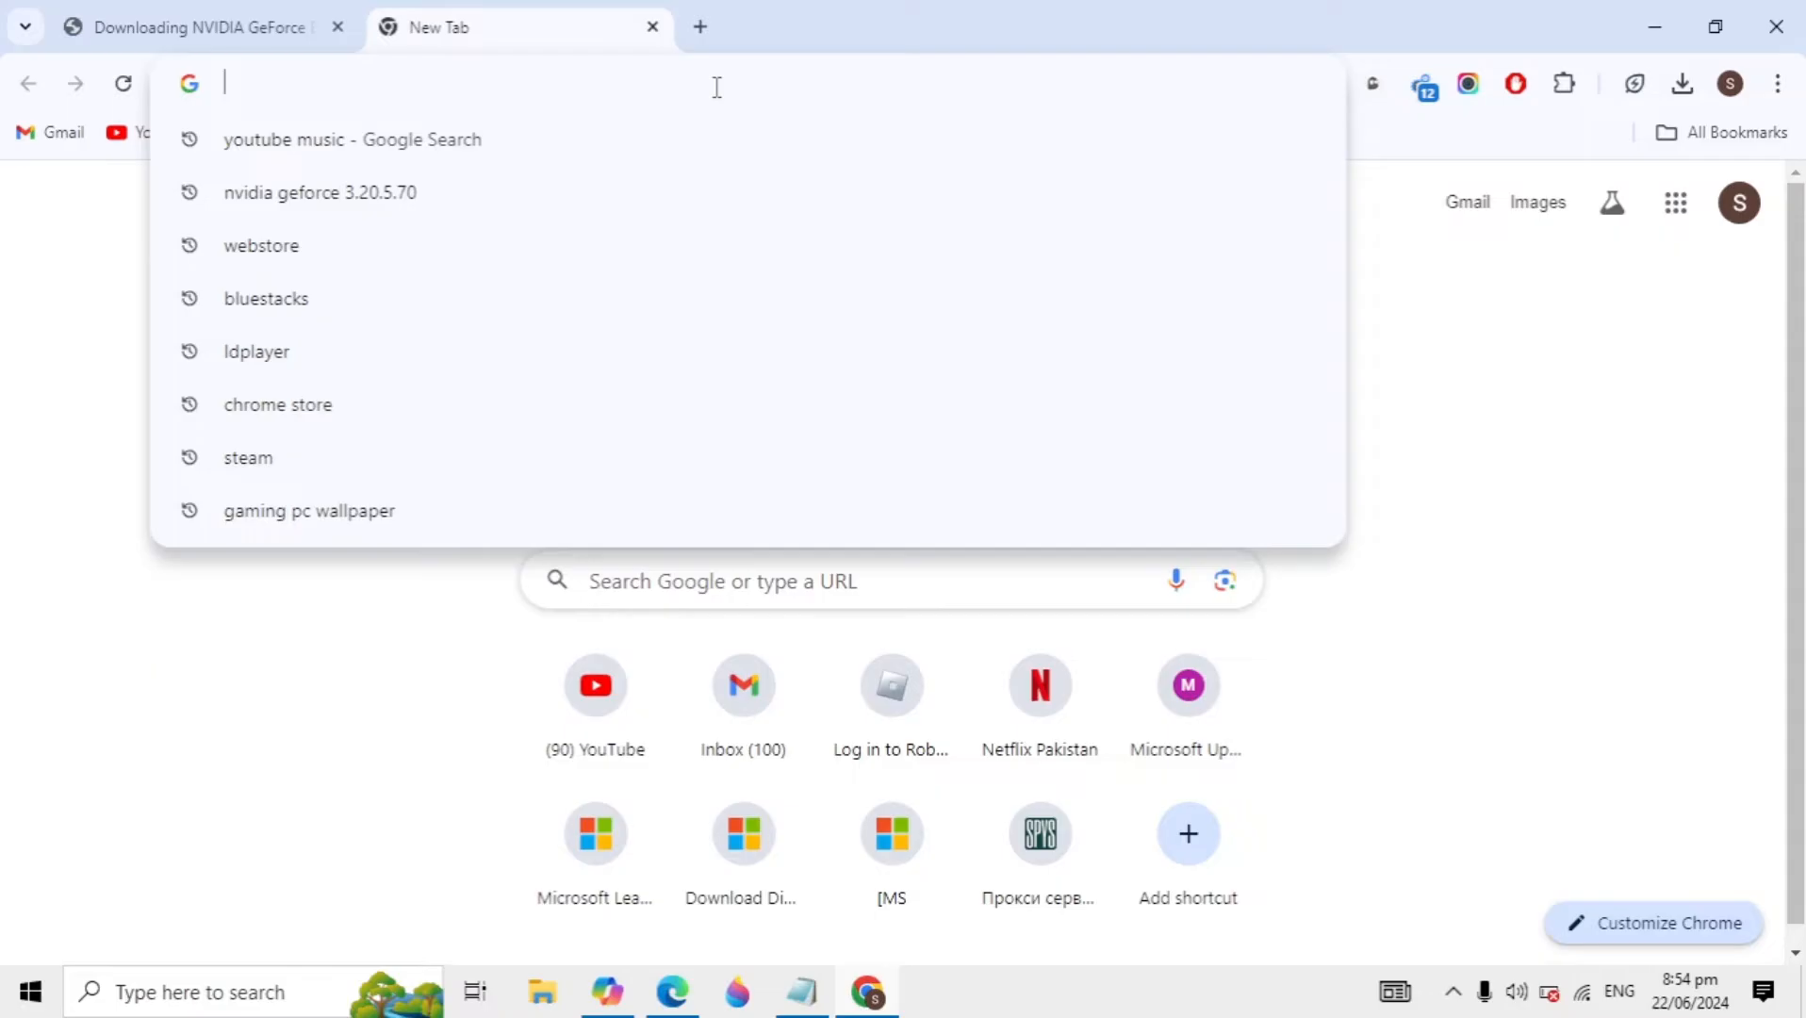
Search Google for 'youtube music' from the address bar.
text(youtube)
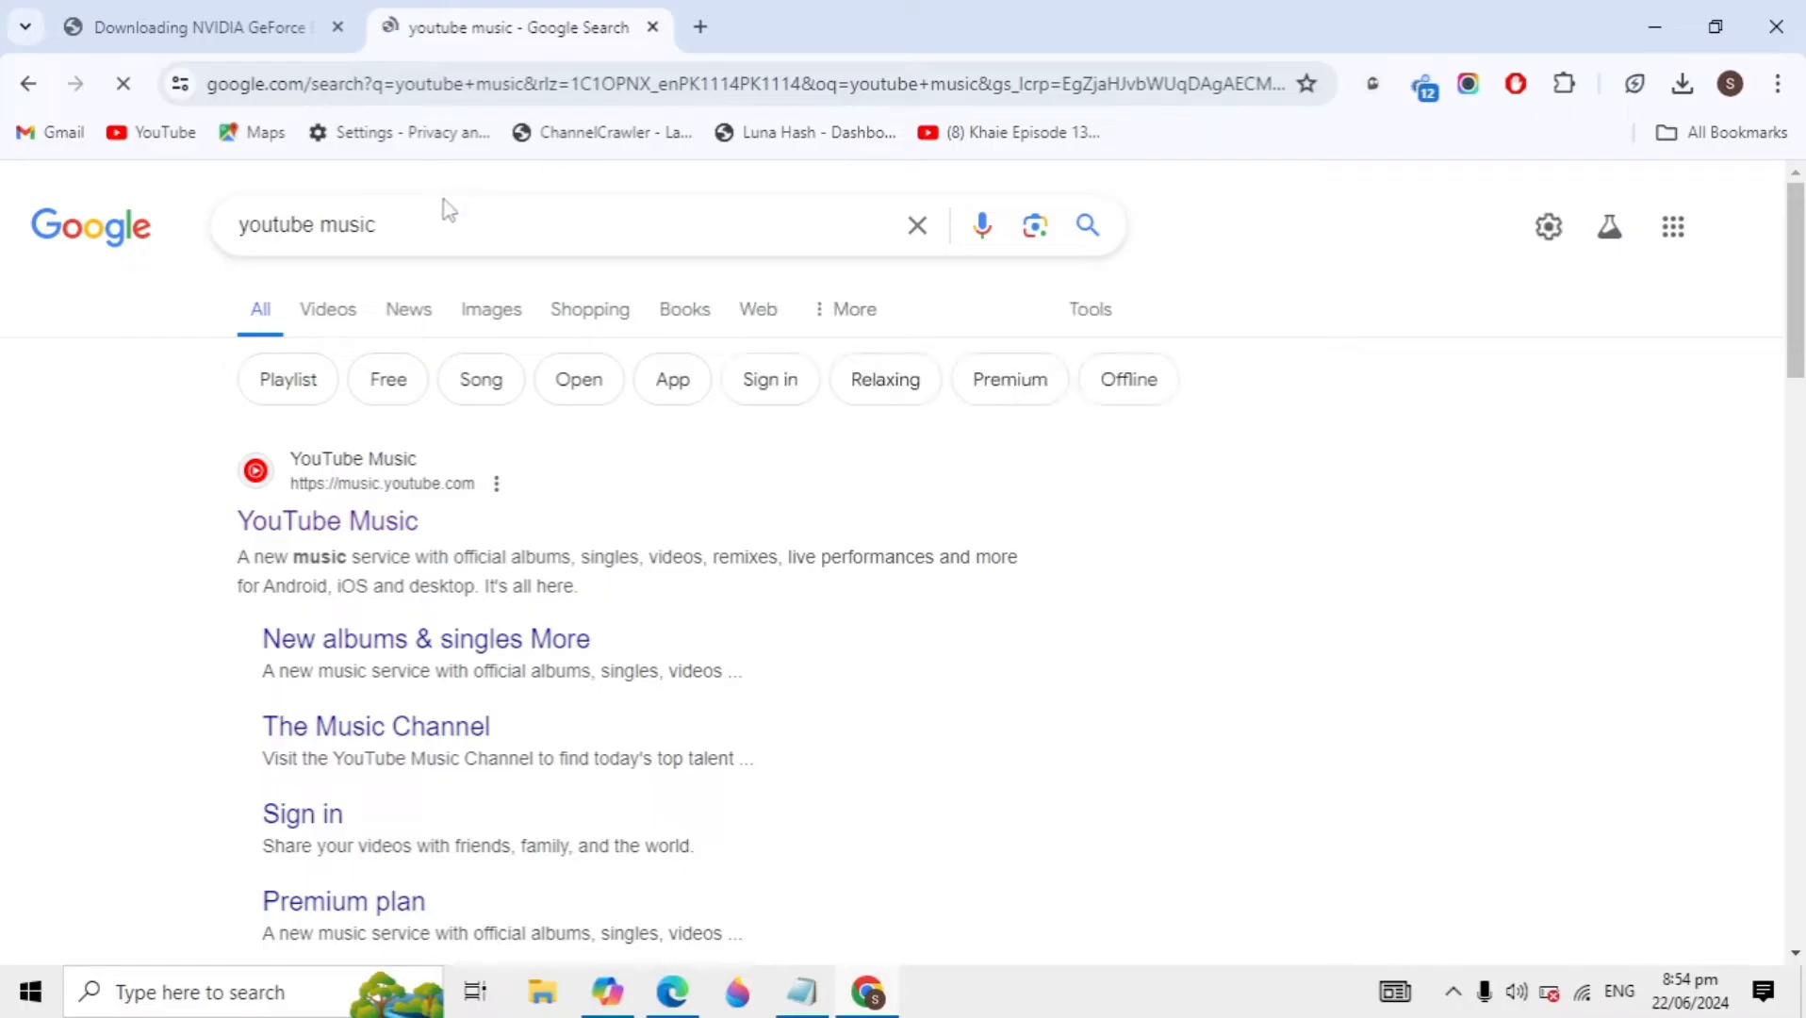
click(327, 520)
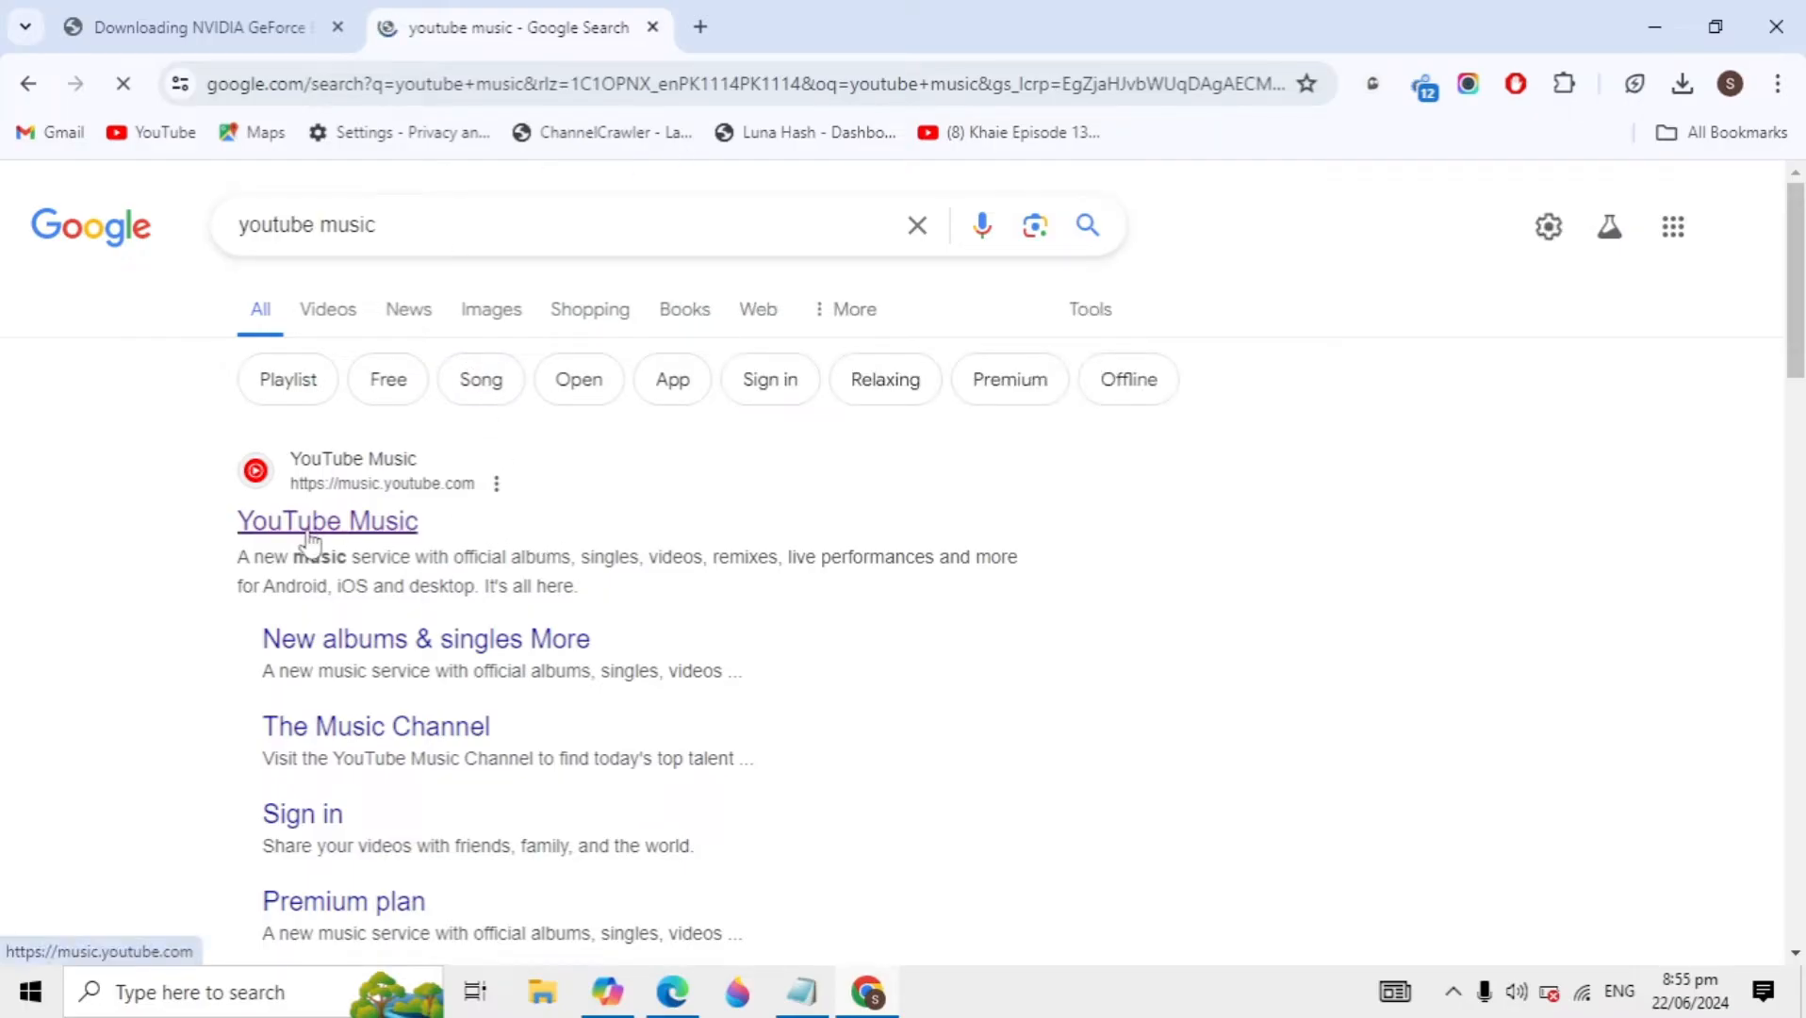
Follow the YouTube Music result to load music.youtube.com.
click(327, 520)
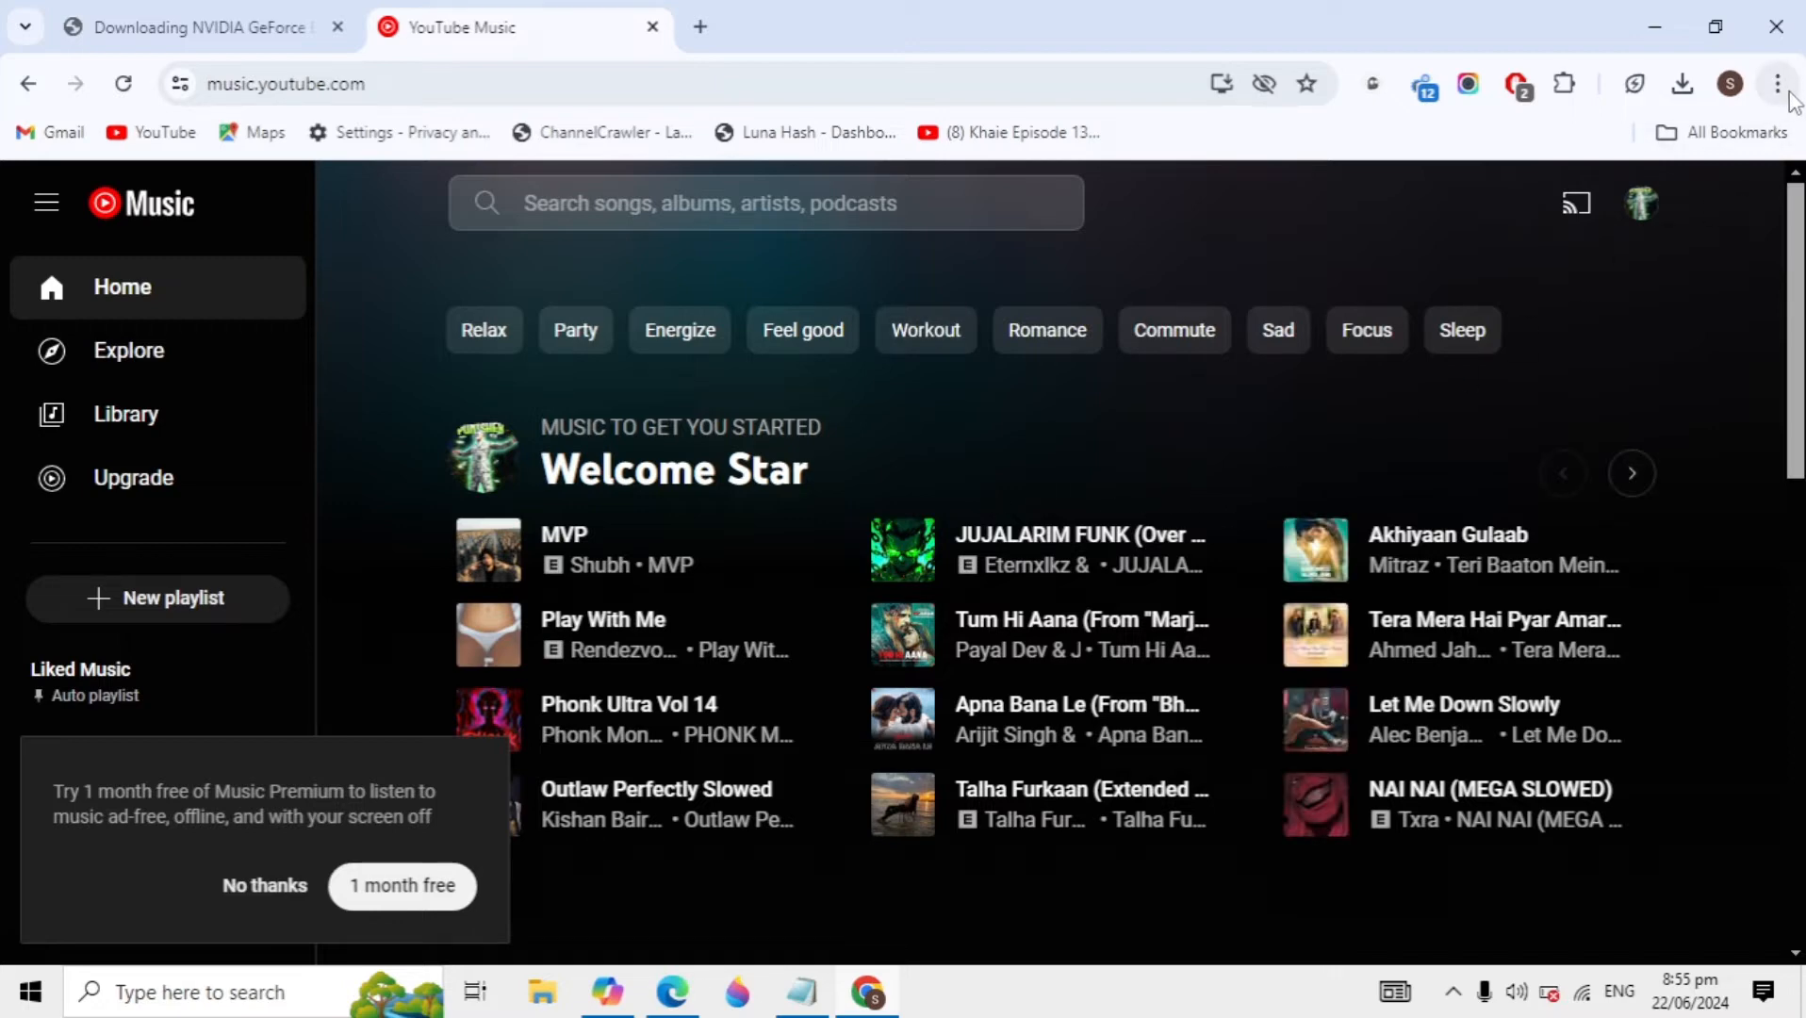
Choose Install YouTube Music from Chrome's Save and share menu.
click(1777, 83)
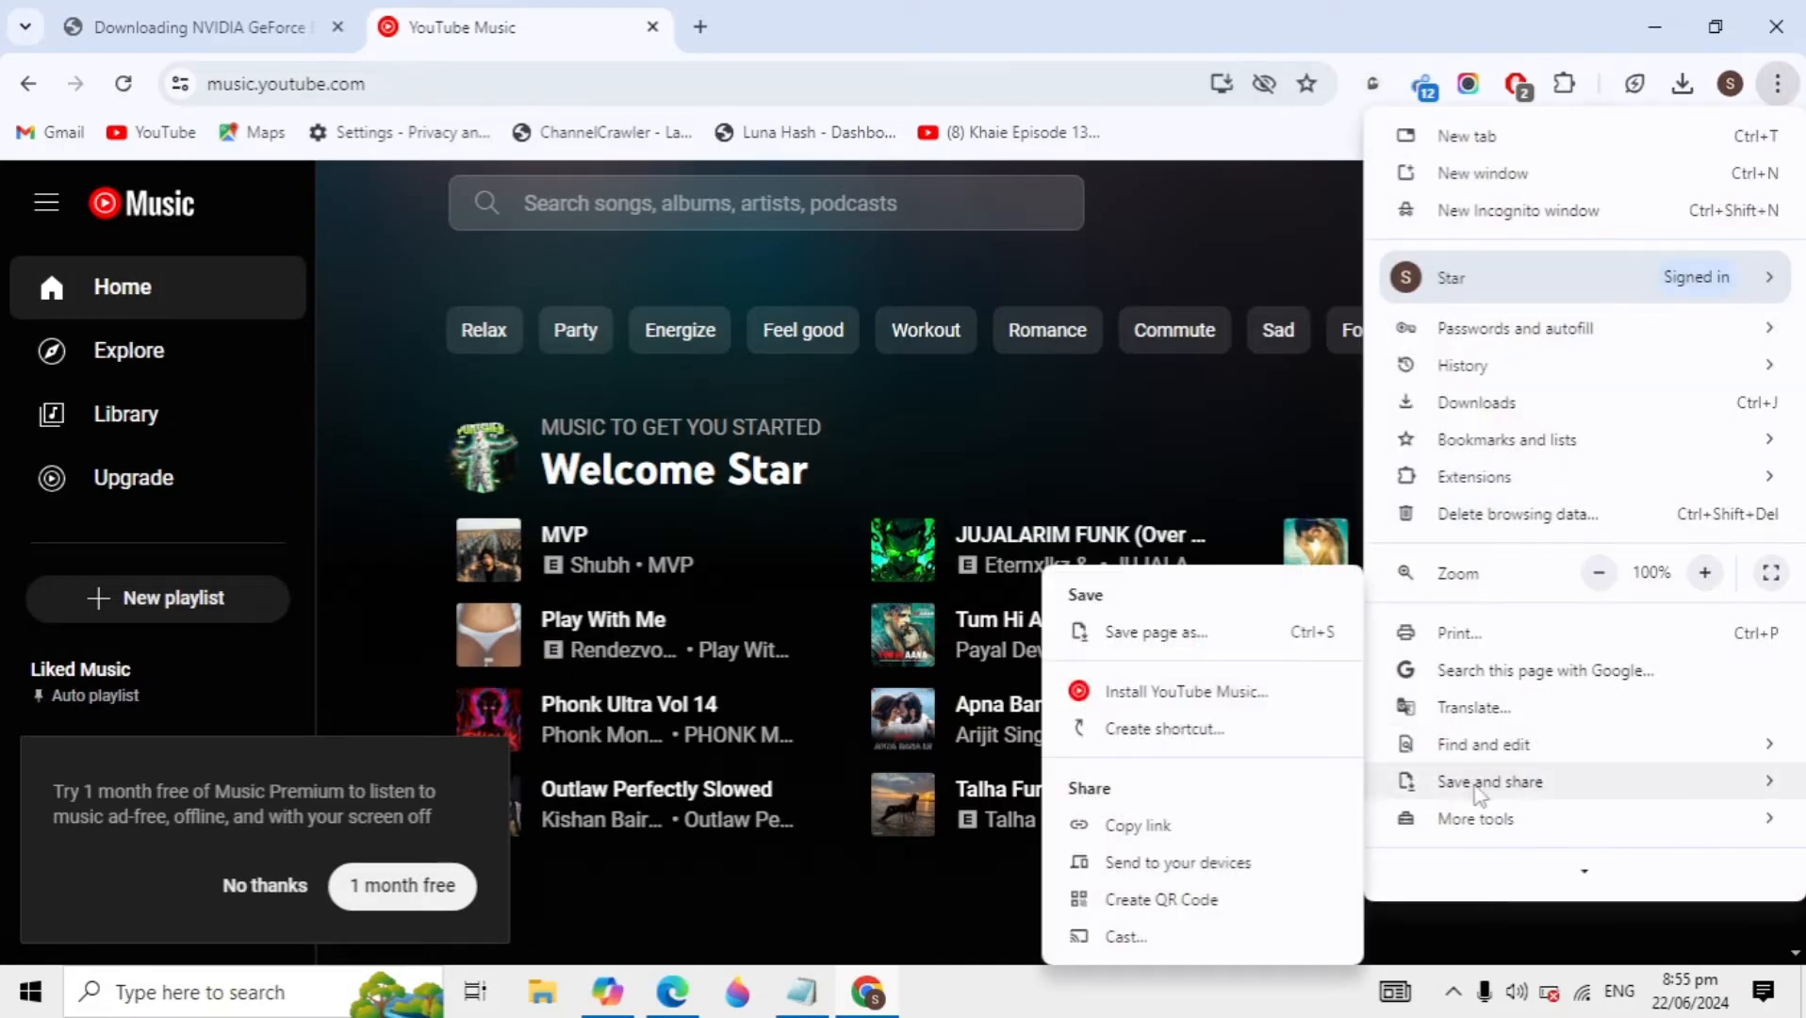
mouse_move(1737, 780)
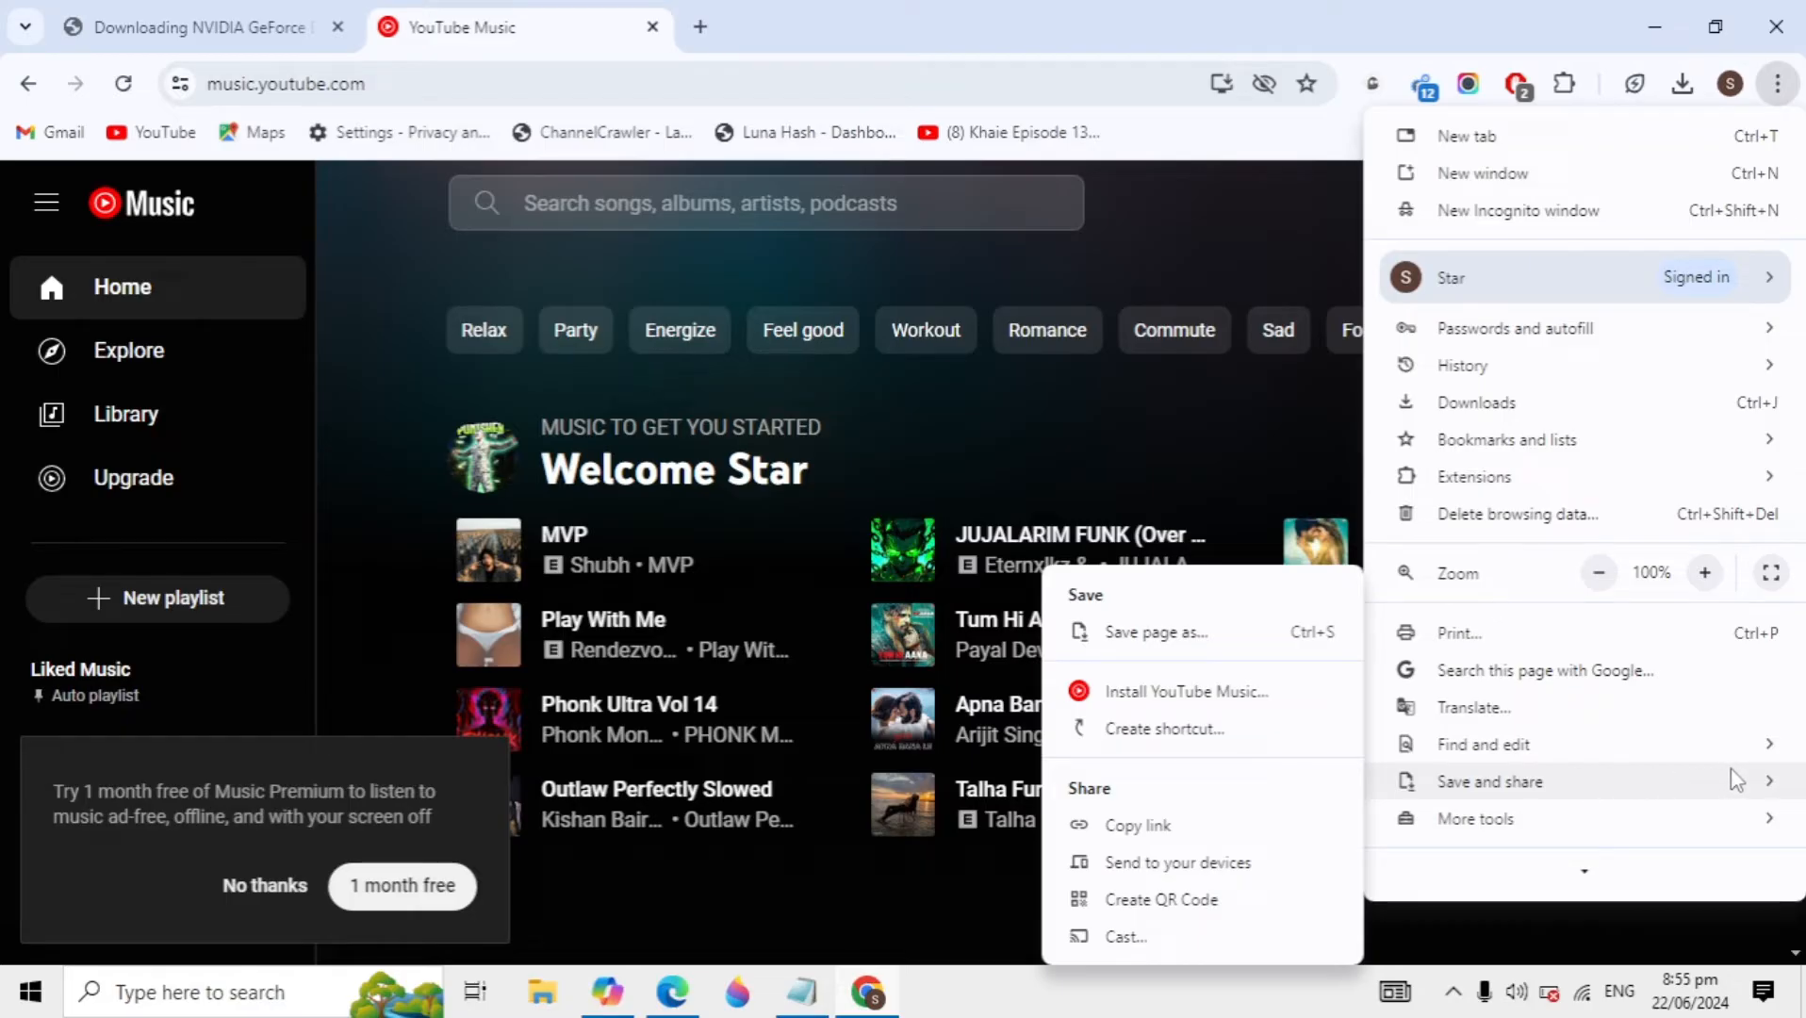
mouse_move(1253, 762)
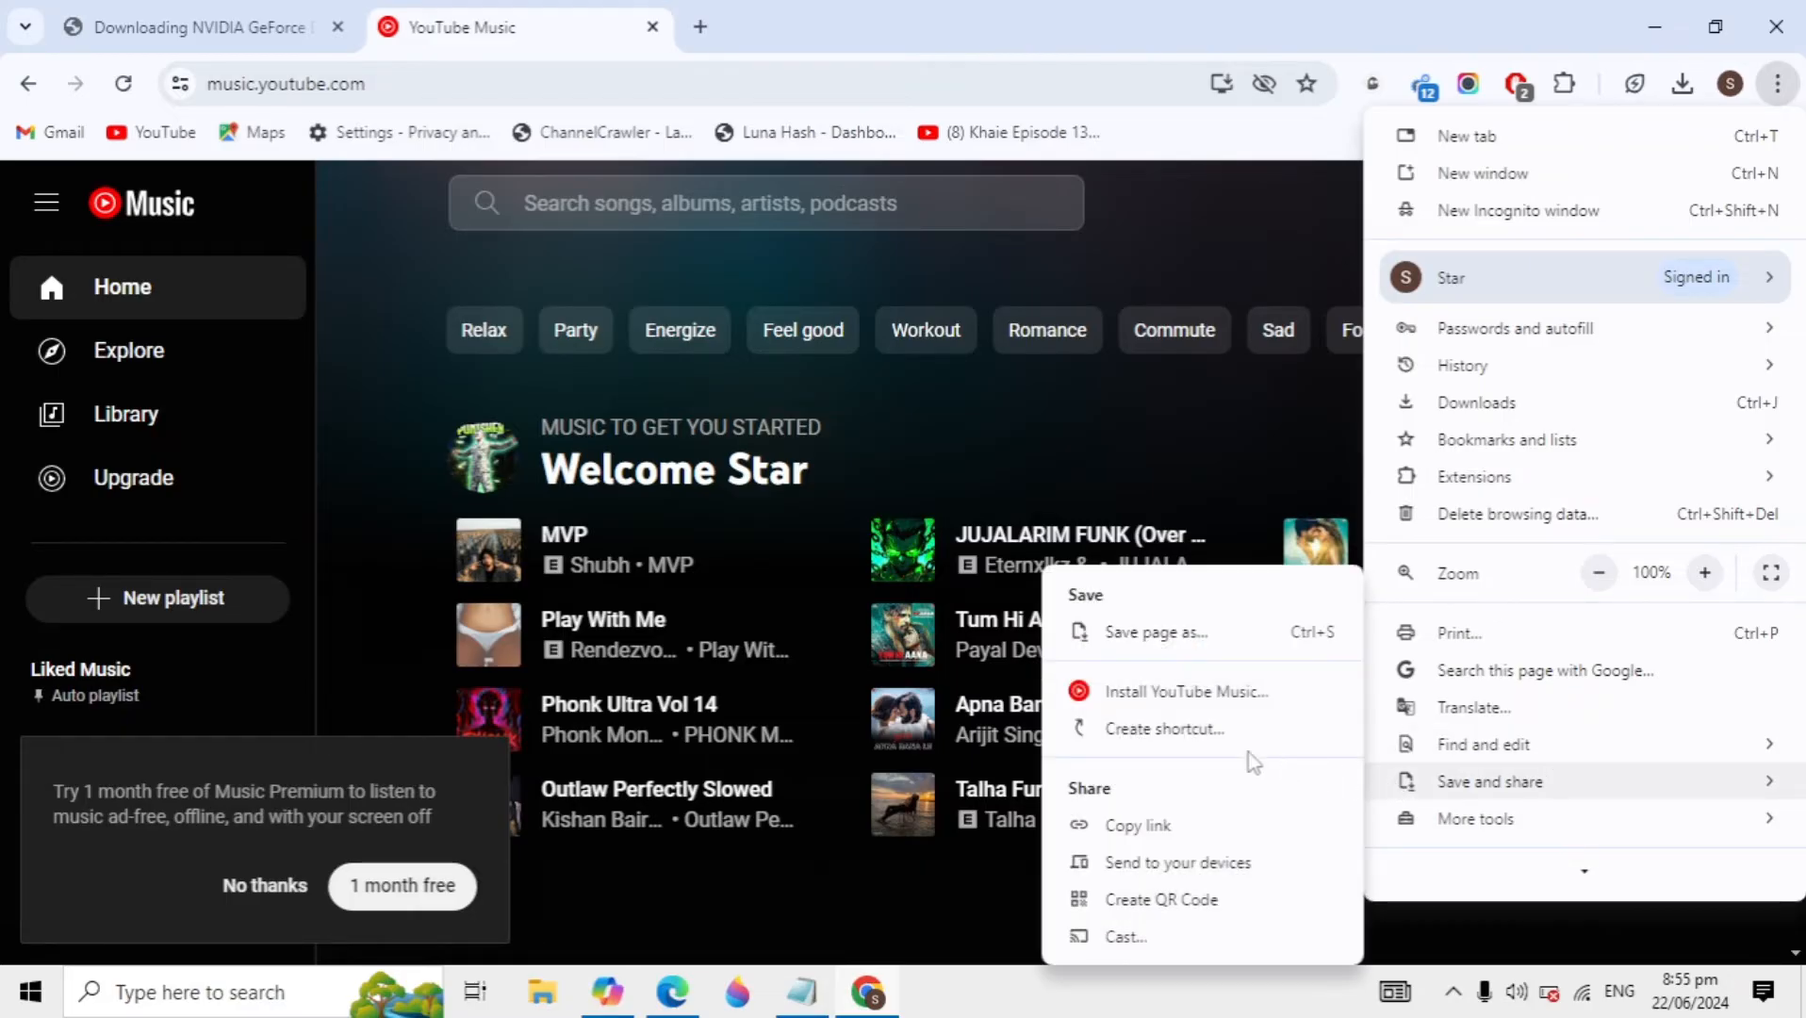
mouse_move(1187, 691)
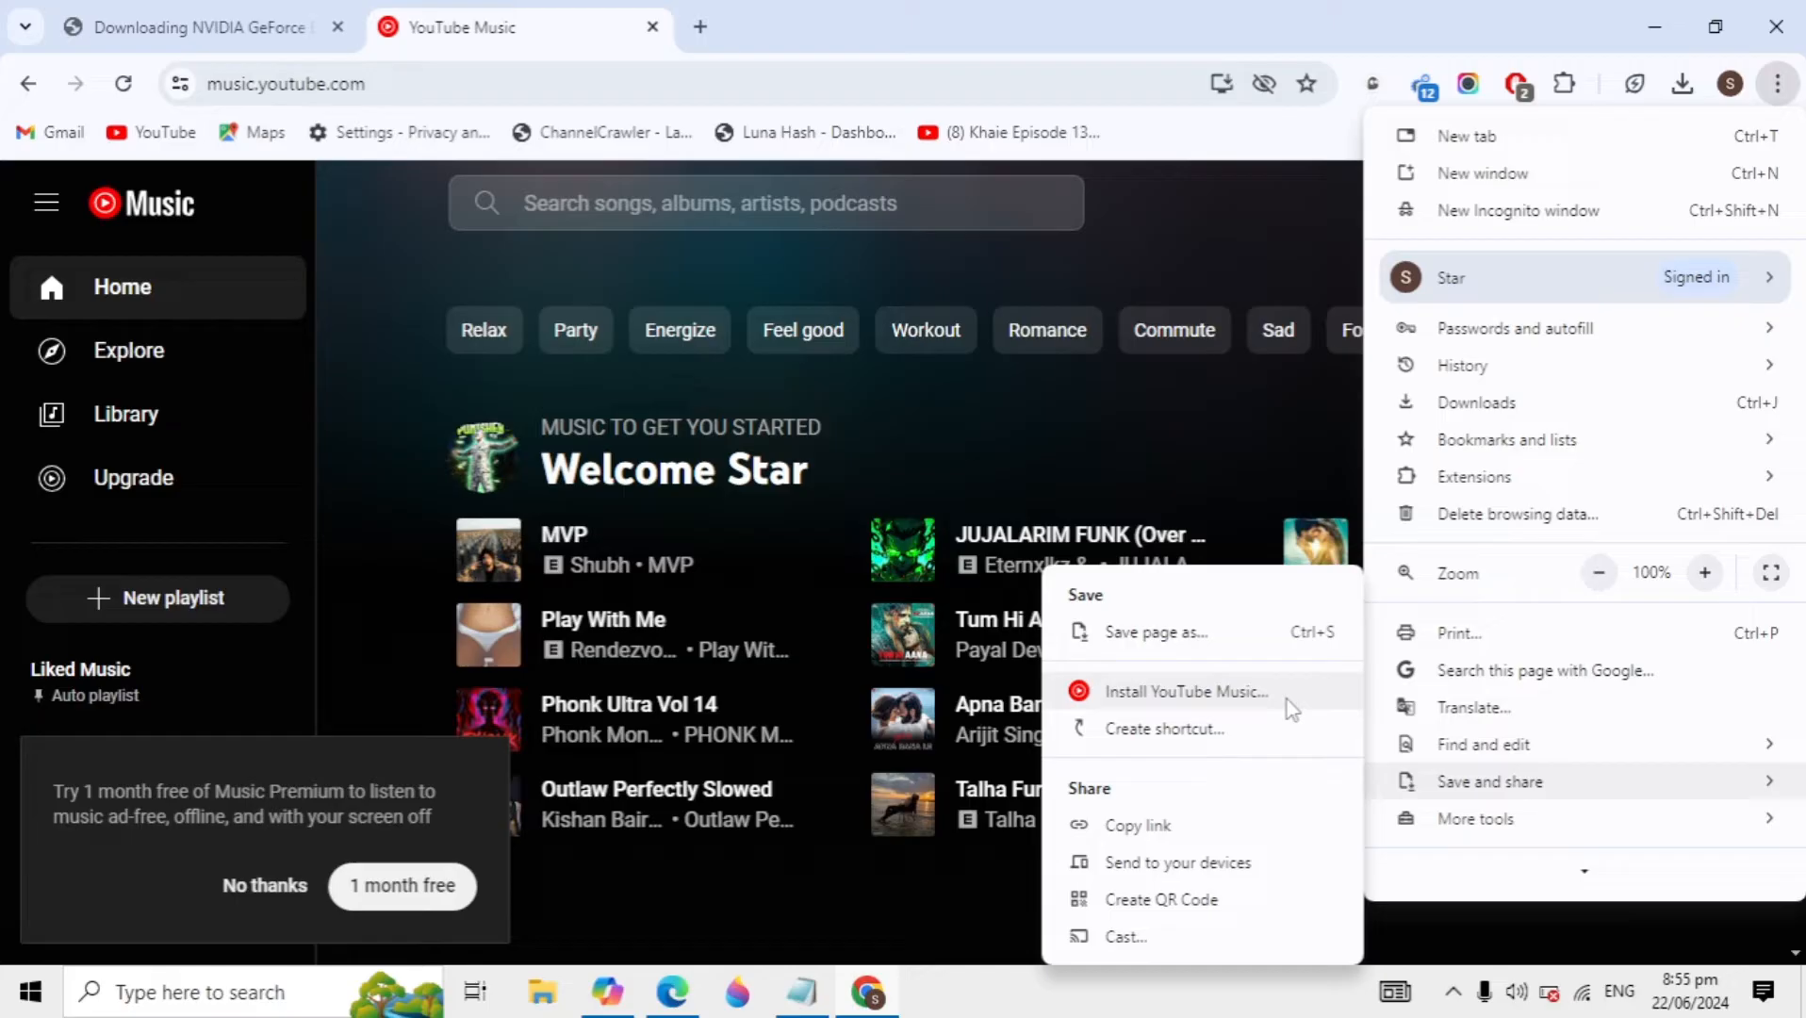
click(1187, 691)
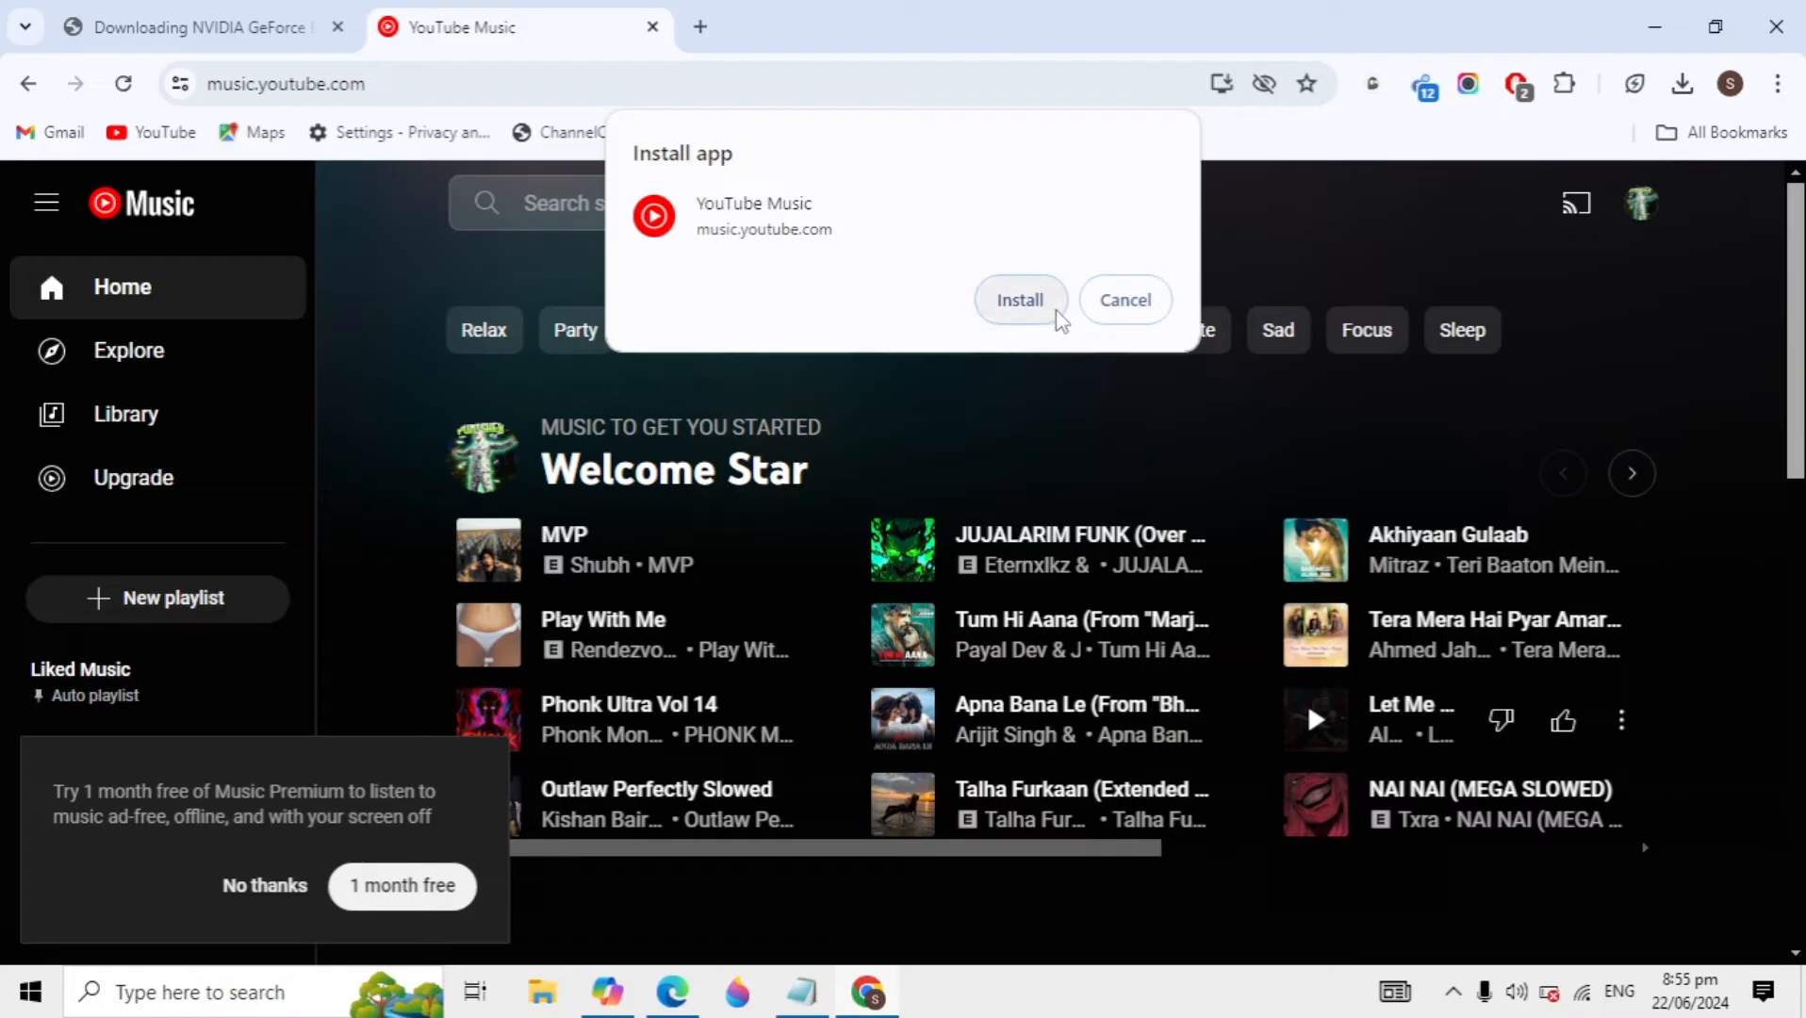
Confirm the YouTube Music app install and minimize its new window.
click(1020, 300)
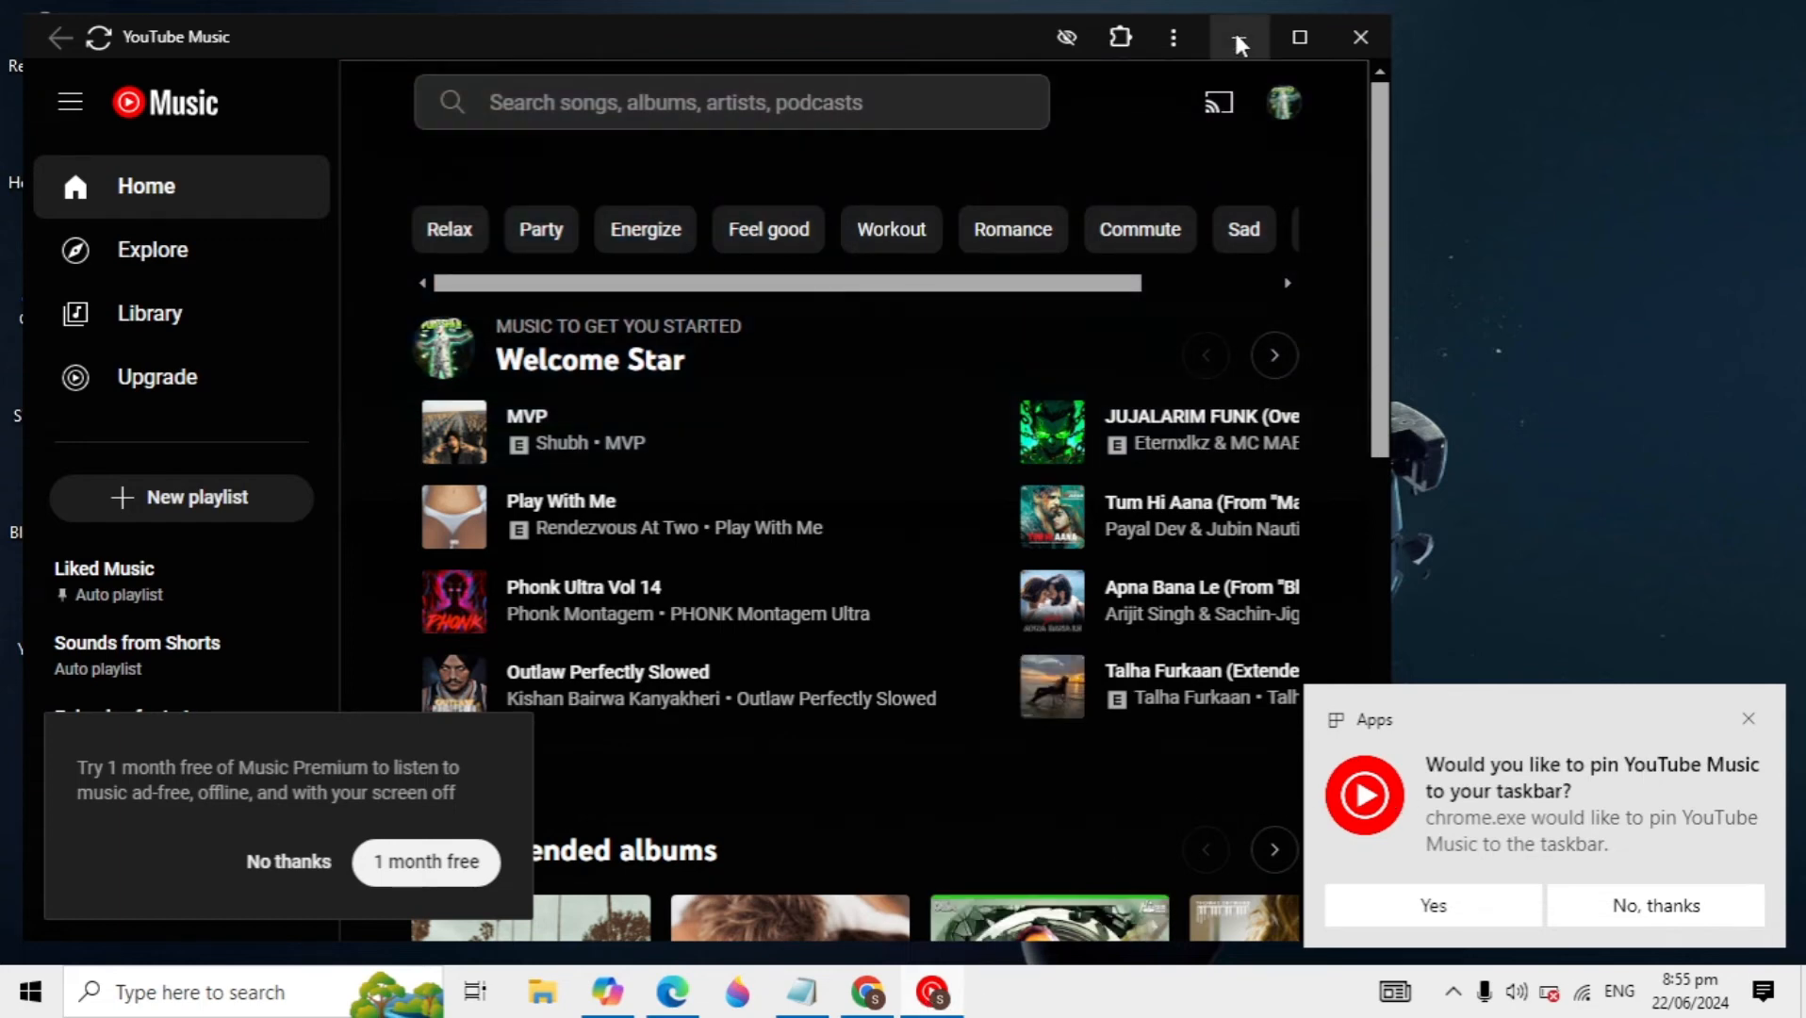
click(1239, 37)
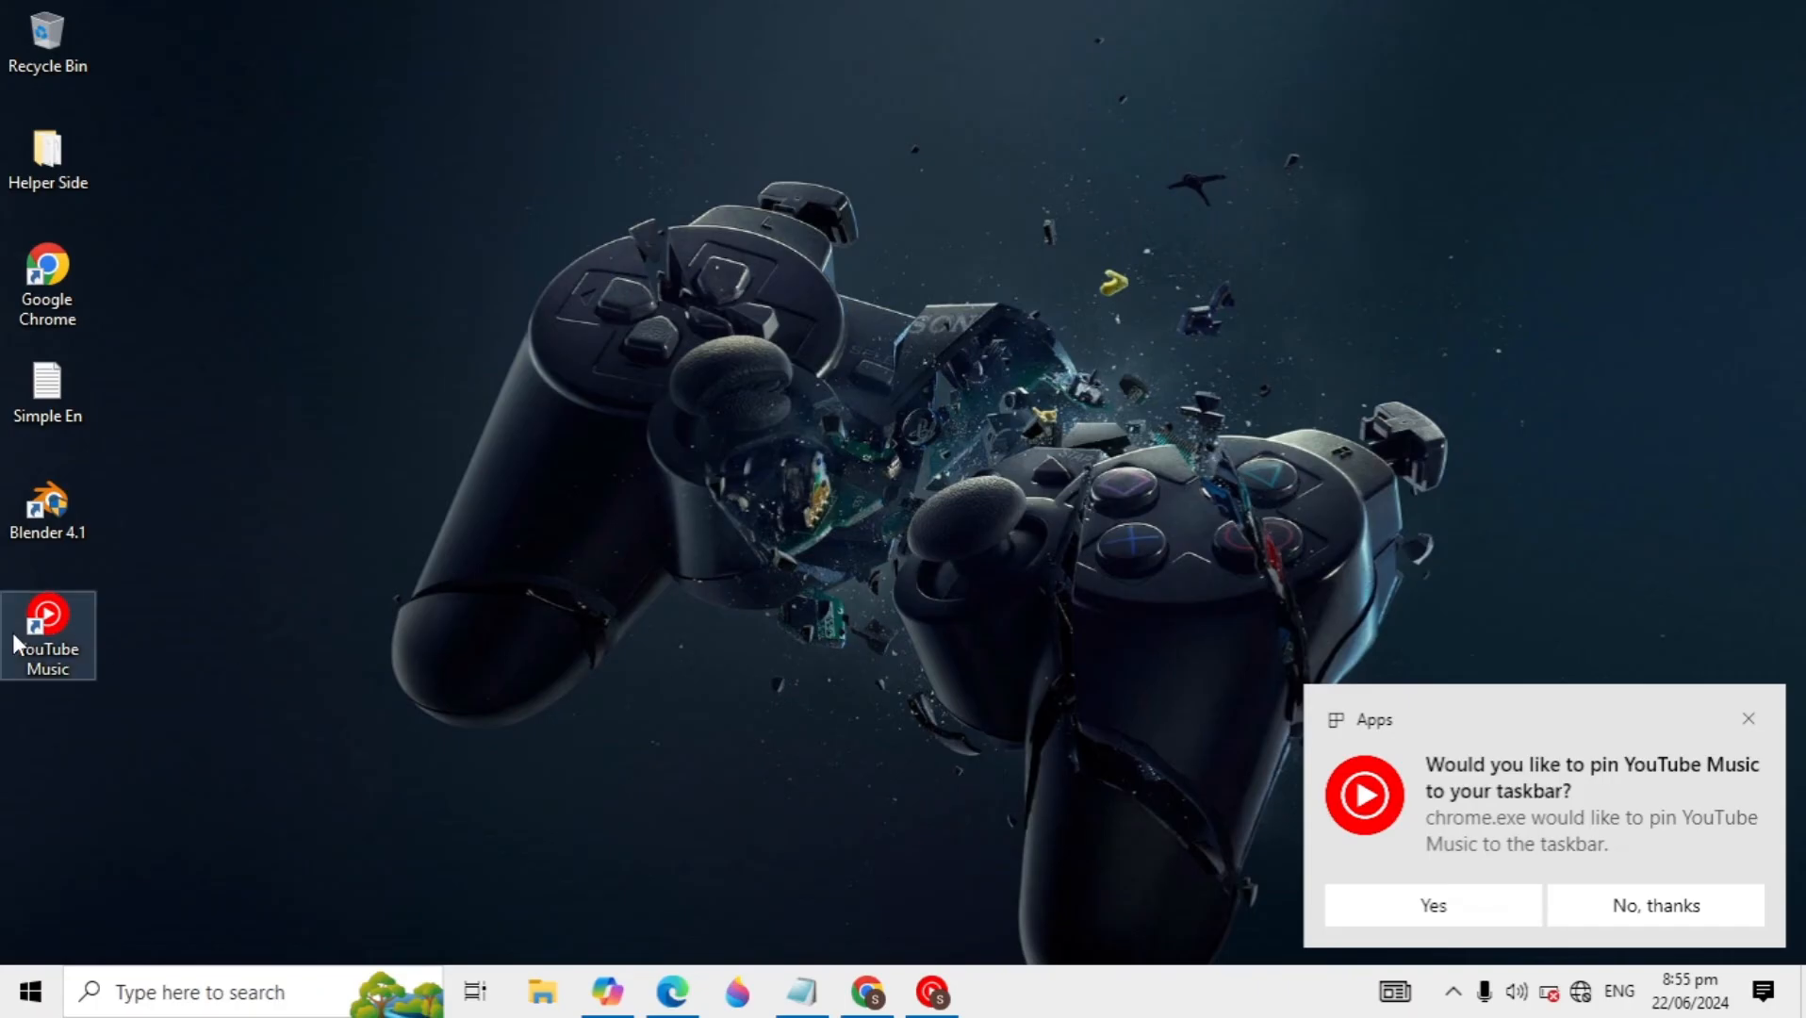